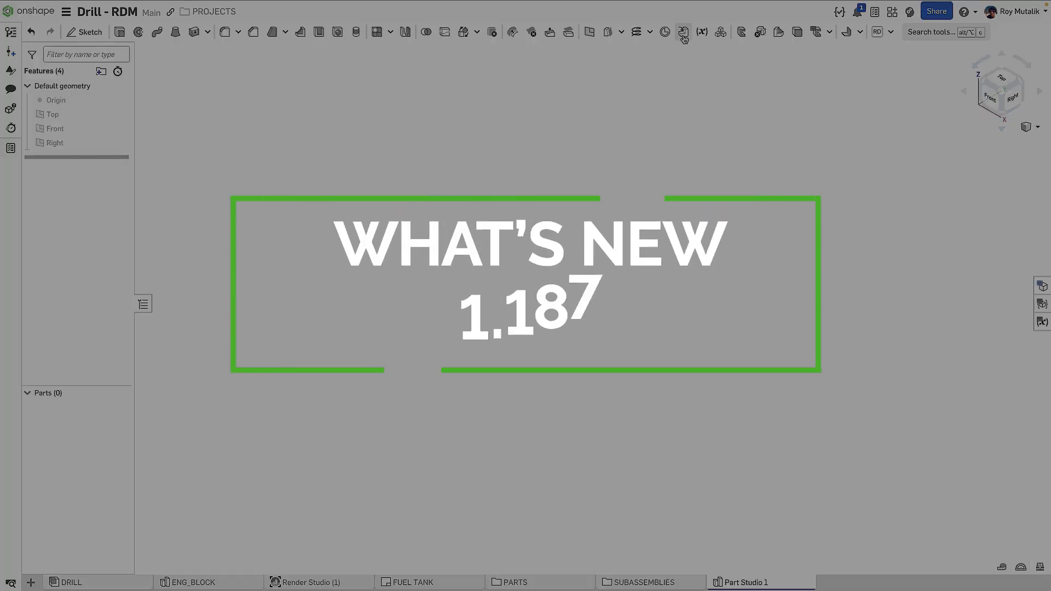
# Show the derived sheet metal bracket with its Modify joint, bend table and flat pattern.
pyautogui.click(682, 32)
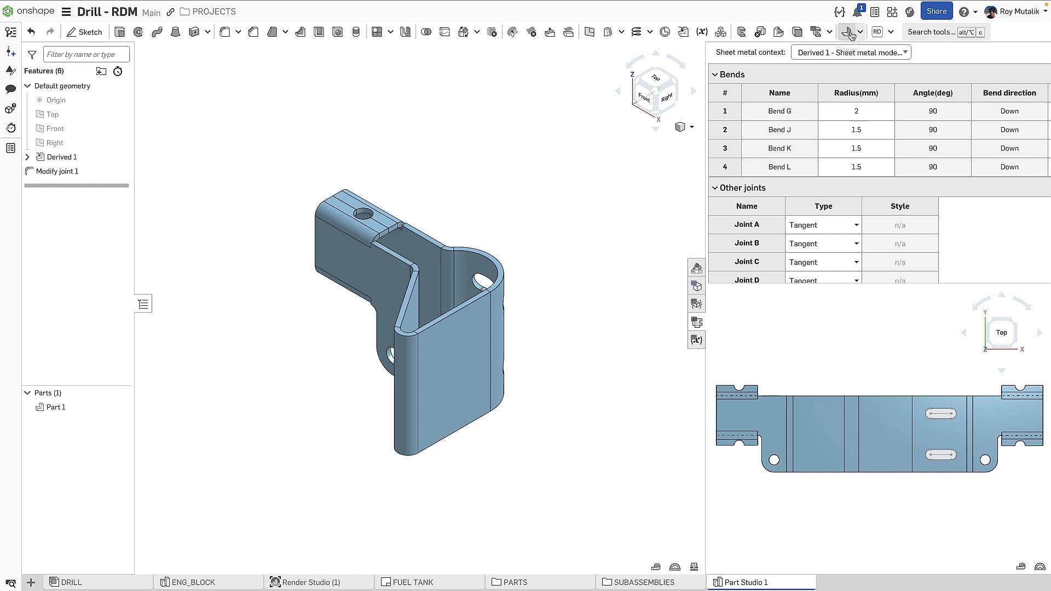
# Add Flange 1 on the bracket edge and Fillet 1 on its corners, giving five bends.
pyautogui.click(851, 32)
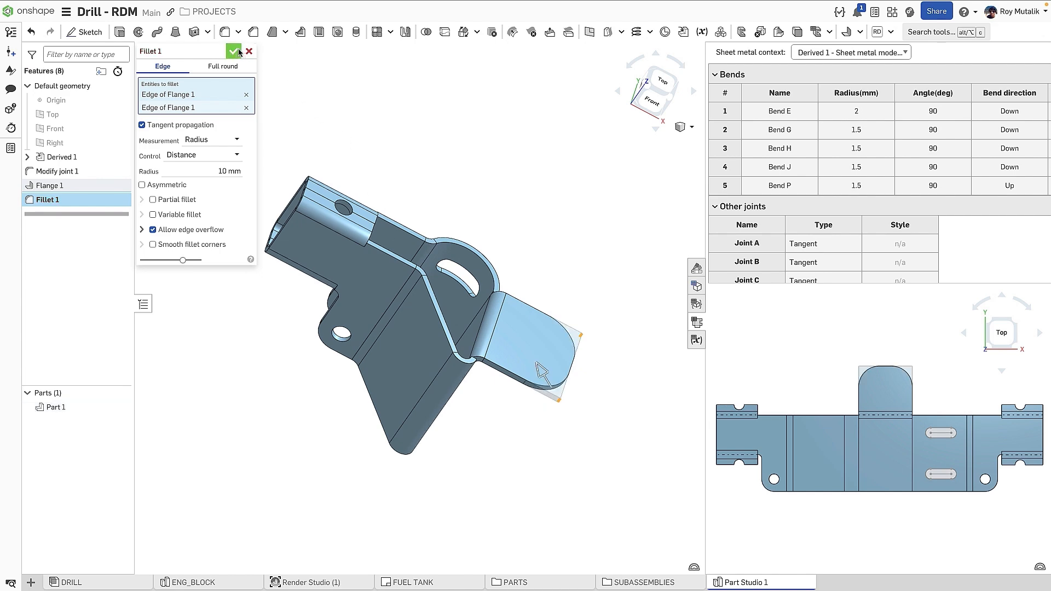
pyautogui.click(233, 51)
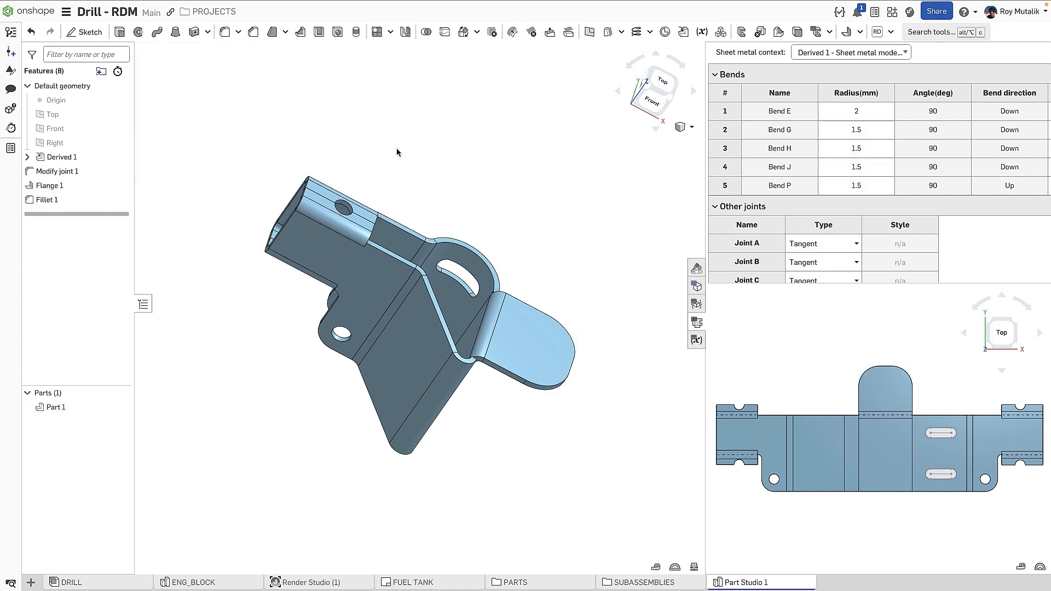
pyautogui.click(190, 581)
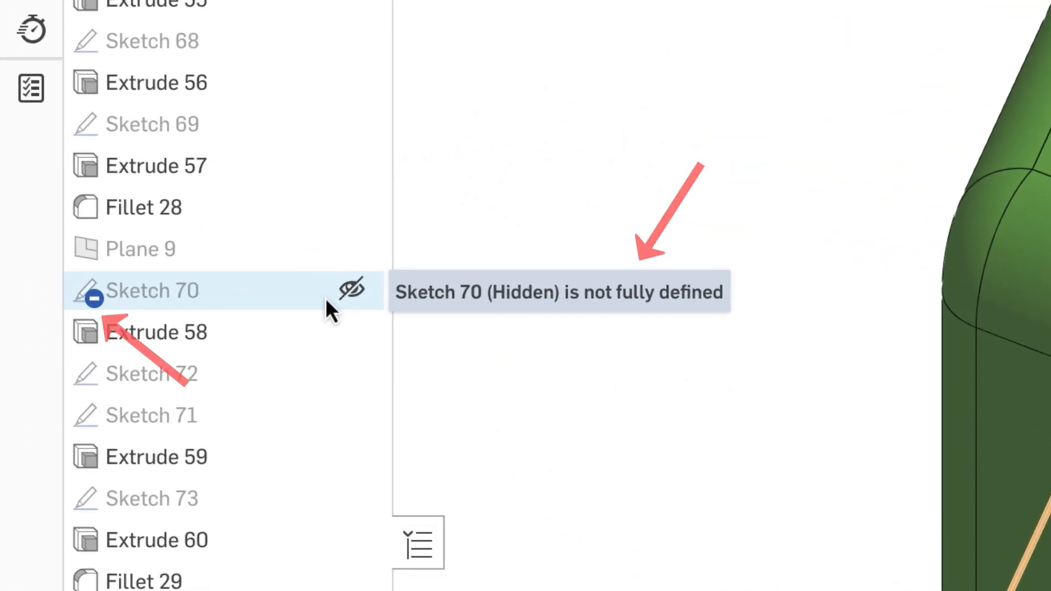
# Go to the Midwest Machine Tech documents page listing Agricultural, Engines and Gearbox projects.
pyautogui.doubleClick(153, 290)
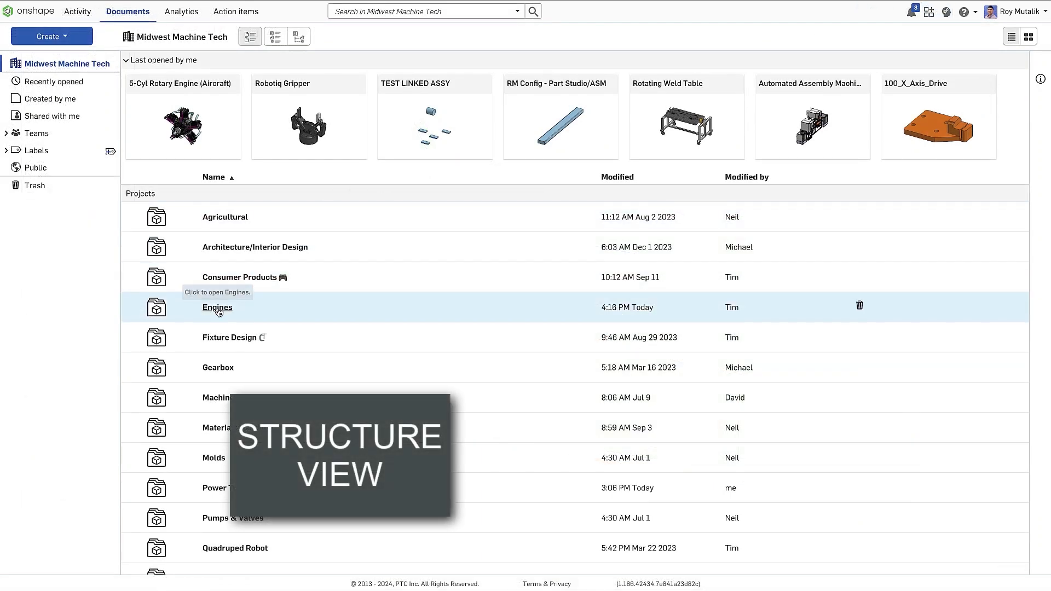
# Show the Engines › Rotary folder as a structure view listing Rotary Engine TOP LEVEL at revision C.
pyautogui.click(217, 308)
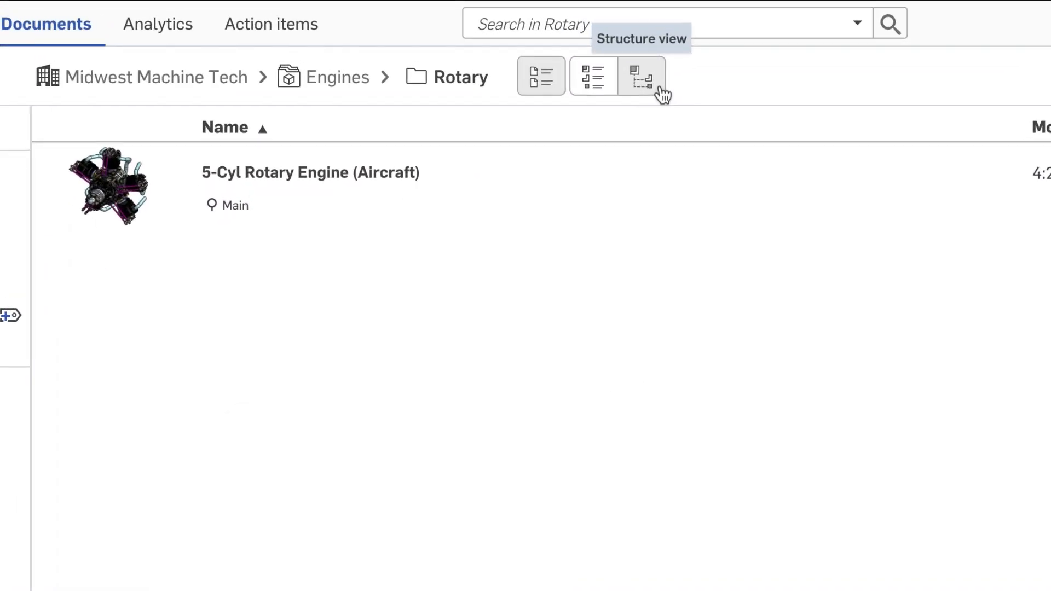
pyautogui.click(641, 76)
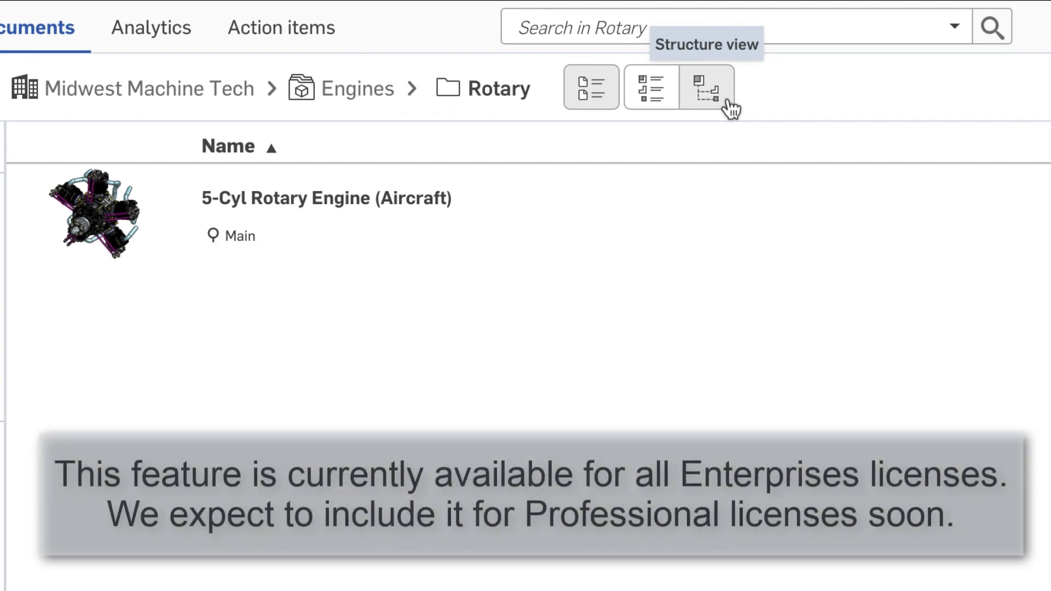
pyautogui.click(706, 88)
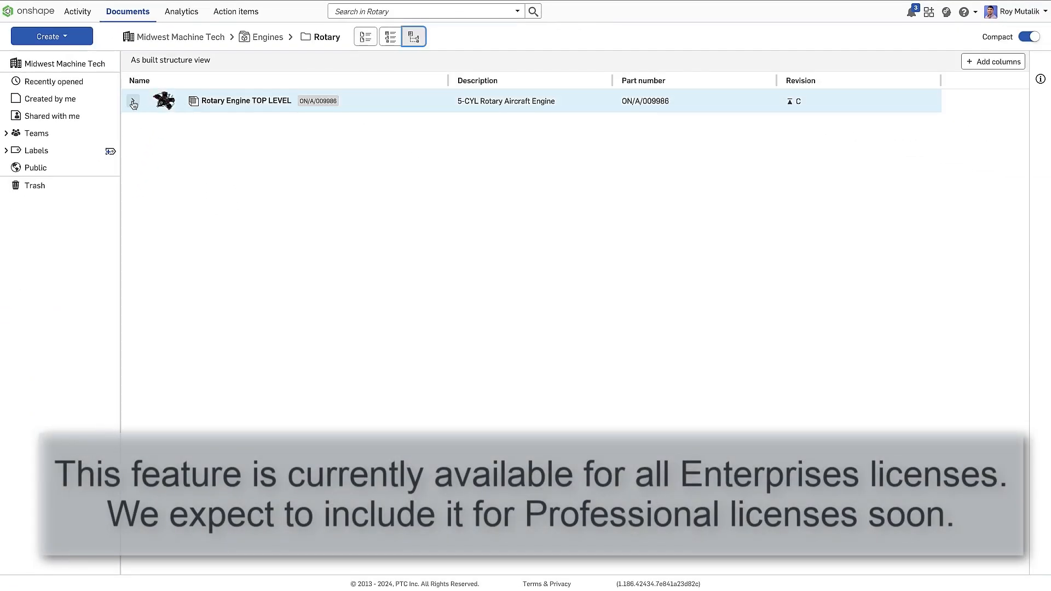
# Expand Rotary Engine TOP LEVEL, the 6003 bearing and the Back Plate Sub Assembly to reveal their contents.
pyautogui.click(133, 103)
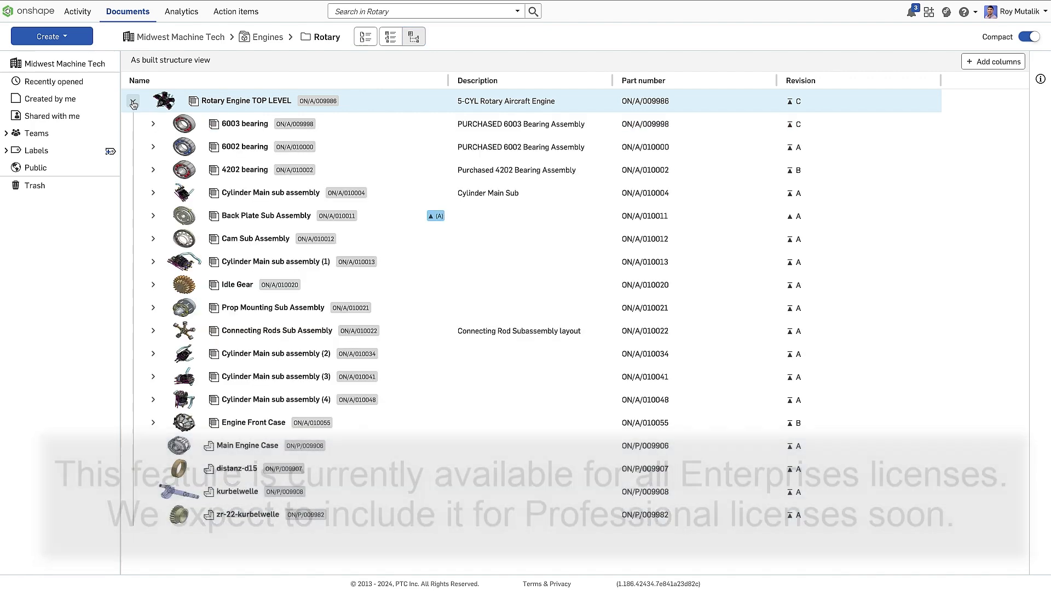
pyautogui.click(134, 101)
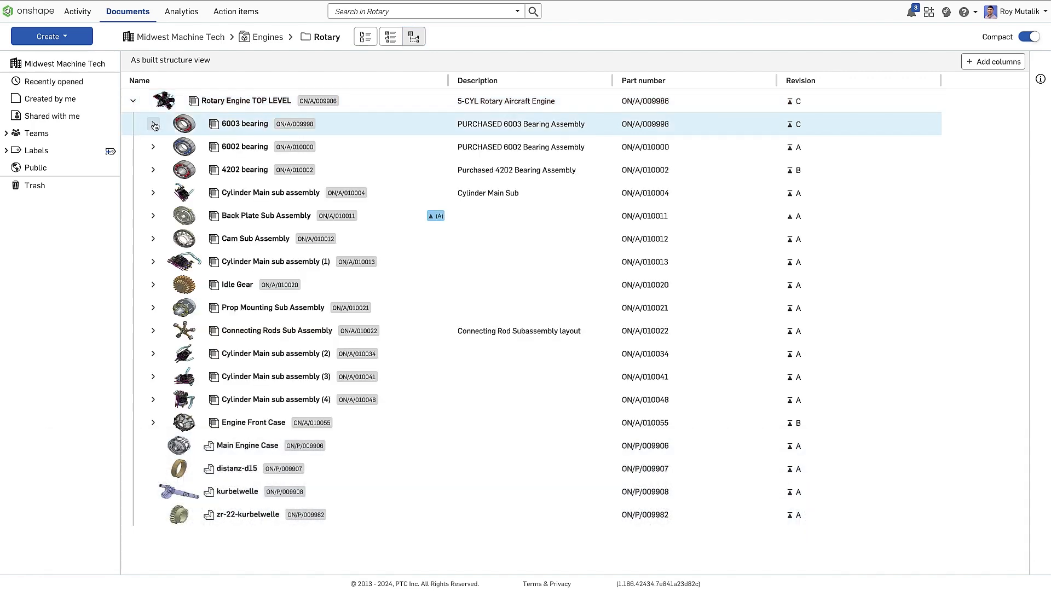
pyautogui.click(153, 124)
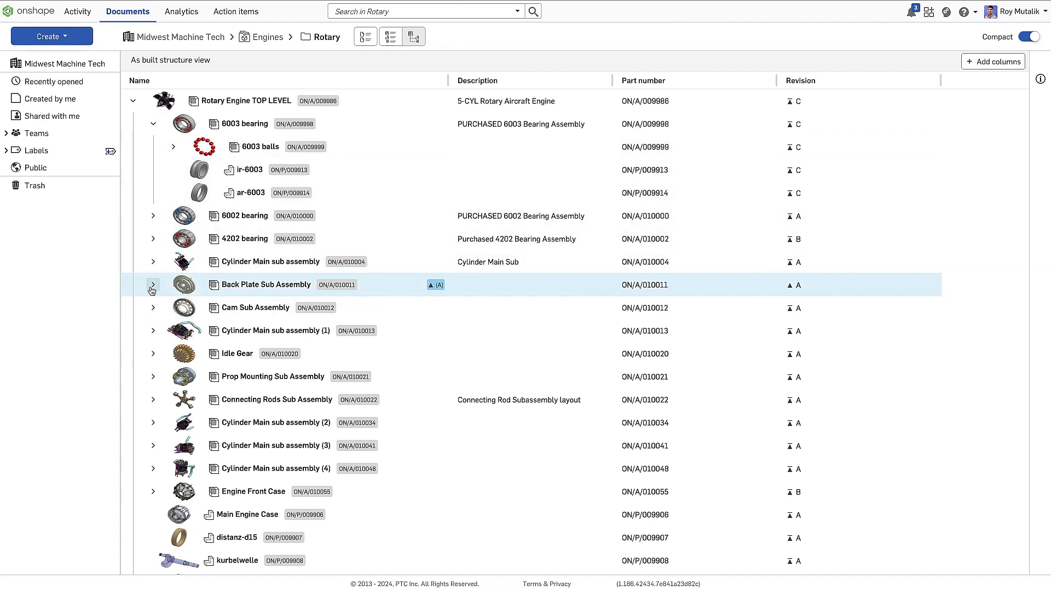
pyautogui.click(152, 290)
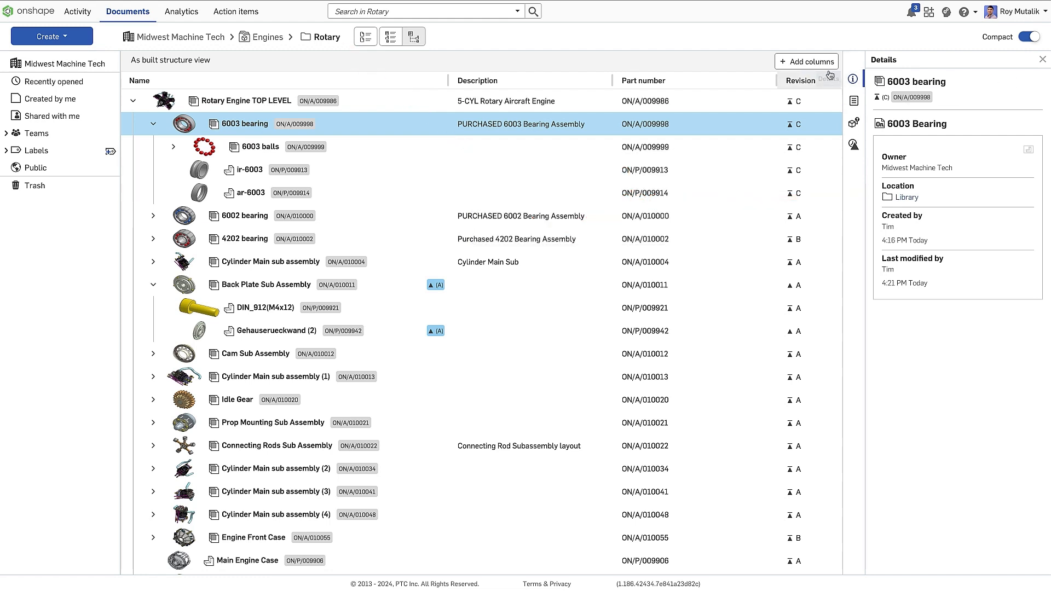
# Add the Product line column showing LIBRARY or PRD-RTX005 for each item.
pyautogui.click(807, 61)
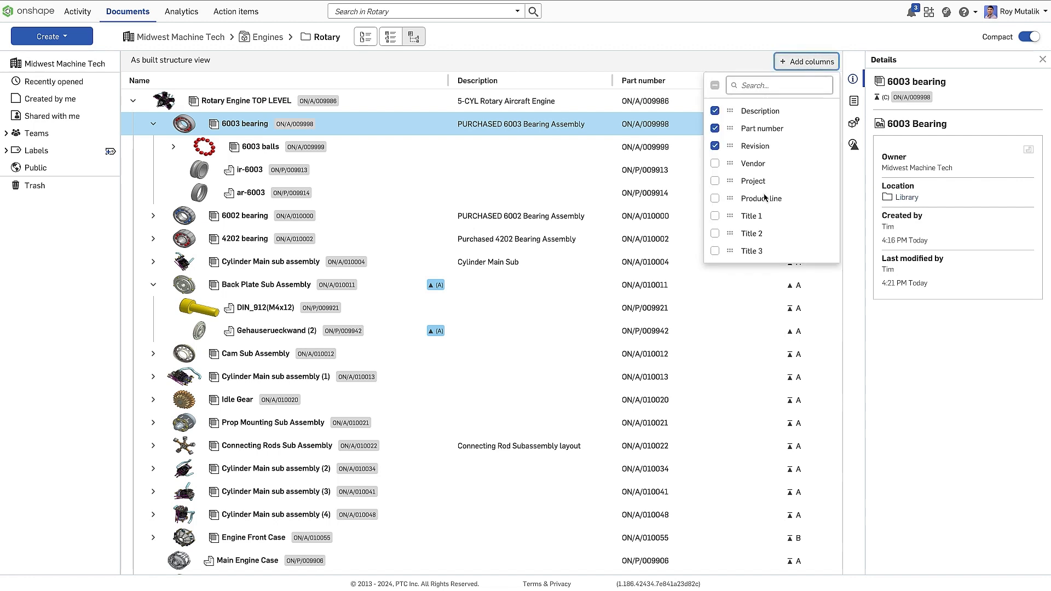
pyautogui.click(715, 199)
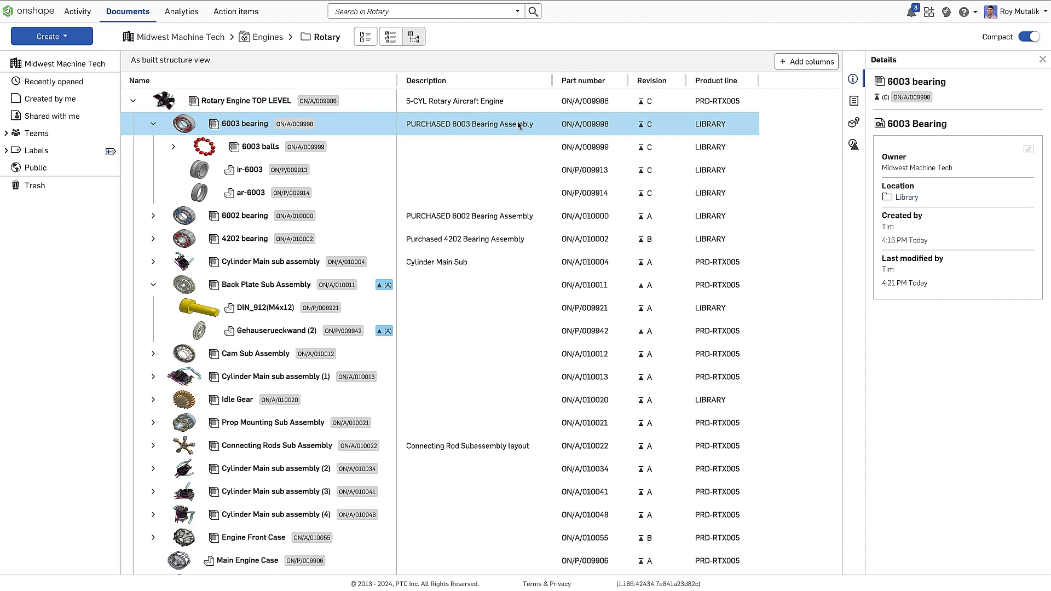
# View 6003 balls' properties and details, then select Gehauserueckwand (2) for its where-used results.
pyautogui.click(261, 145)
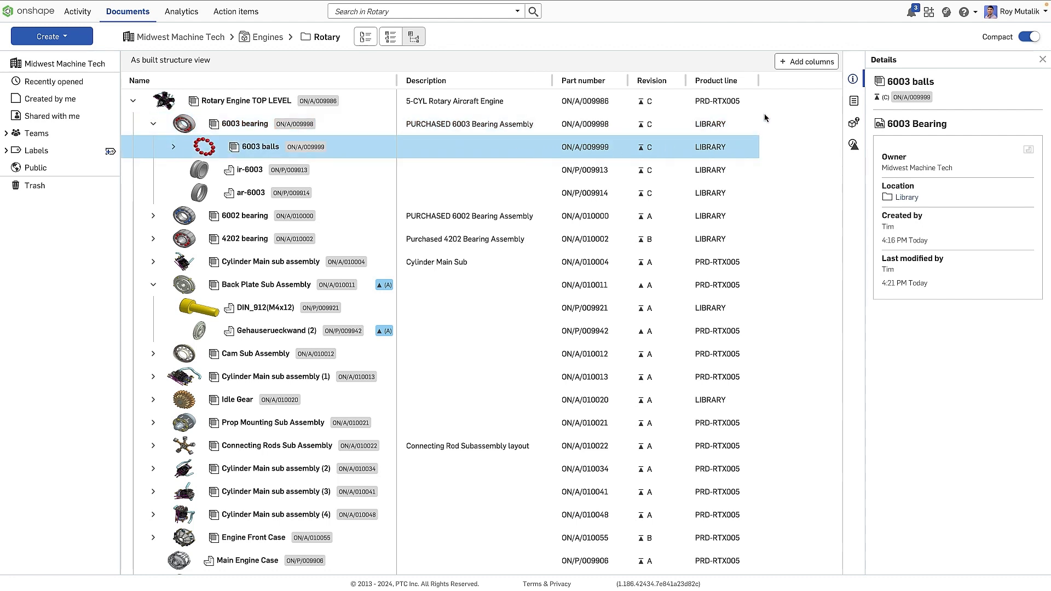
pyautogui.click(853, 101)
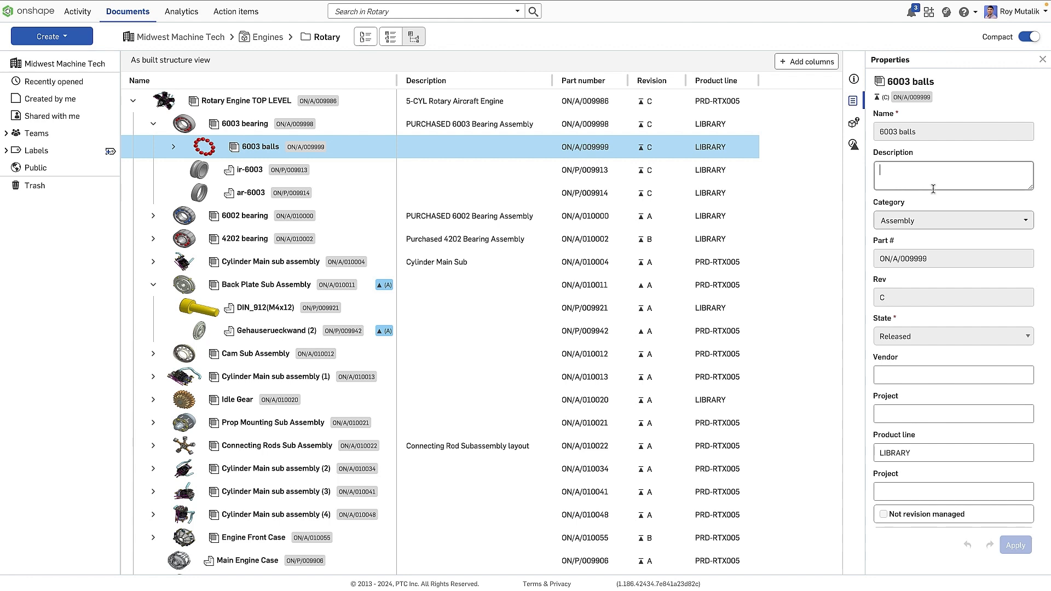
pyautogui.click(951, 175)
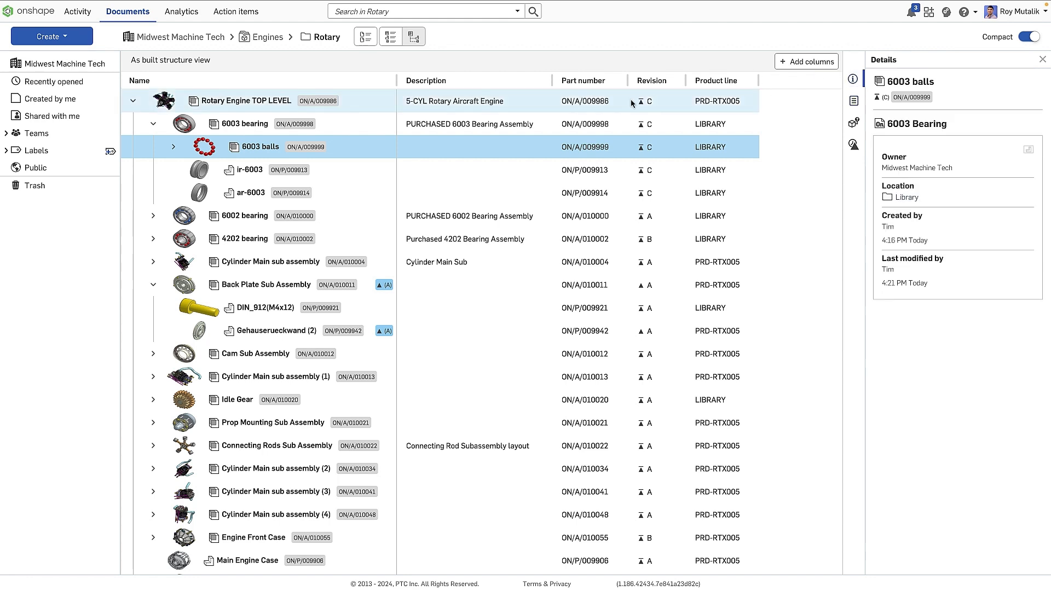
pyautogui.click(246, 123)
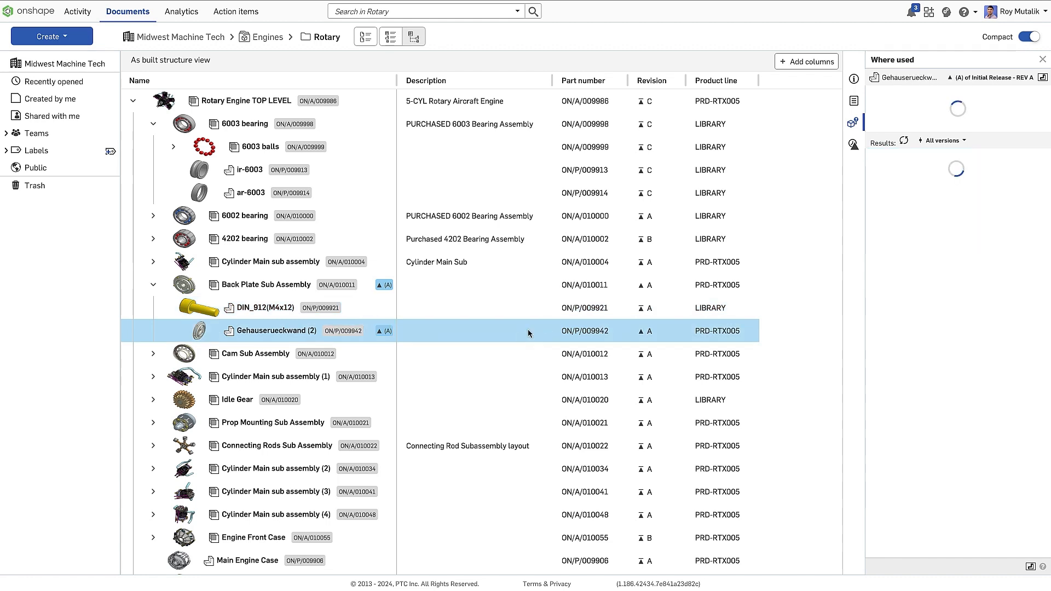
# Show Gehauserueckwand (2)'s revision history listing Backplate Rev B and Initial Release - REV A.
pyautogui.click(852, 145)
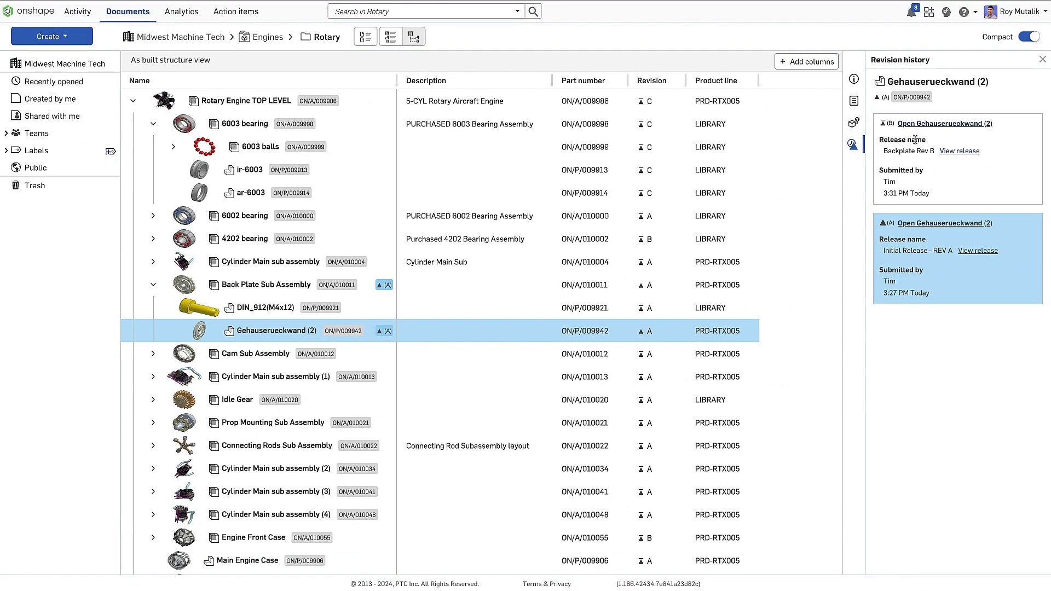
# Review the Backplate Rev B release and close the Review Release dialog.
pyautogui.click(958, 151)
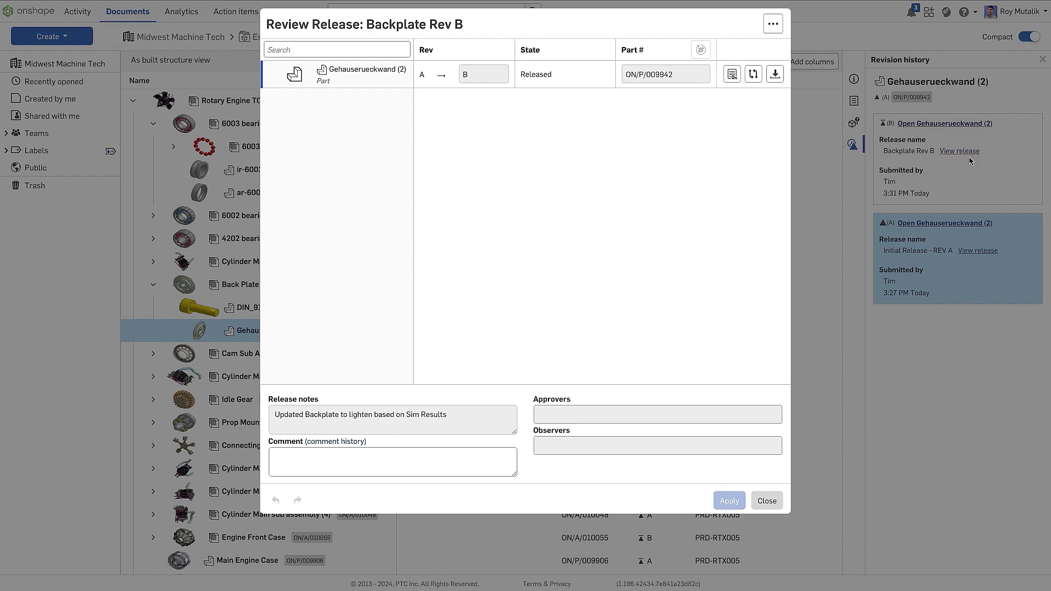
pyautogui.click(765, 500)
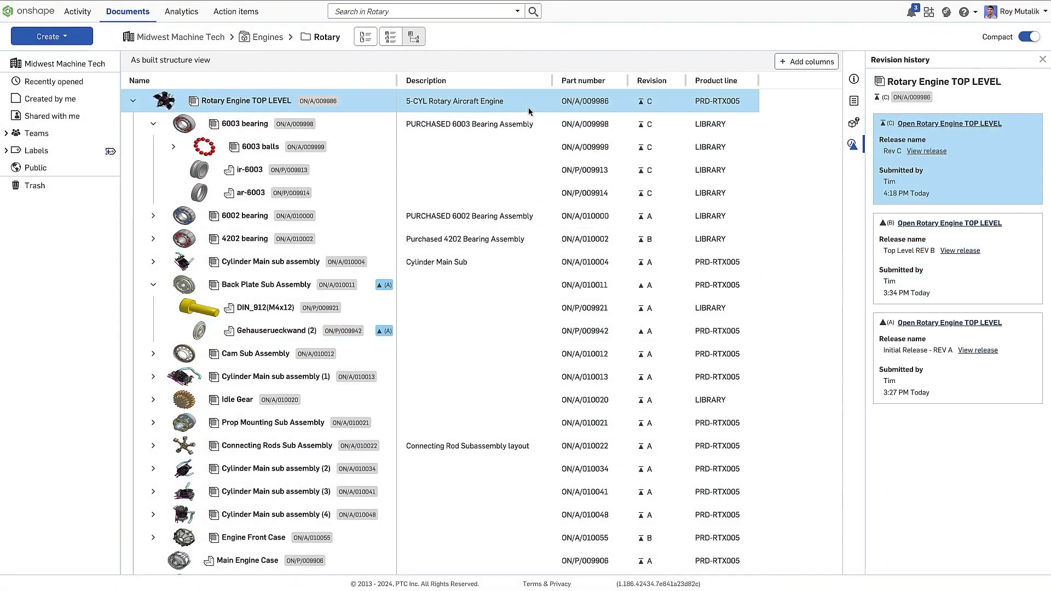
pyautogui.moveTo(610, 119)
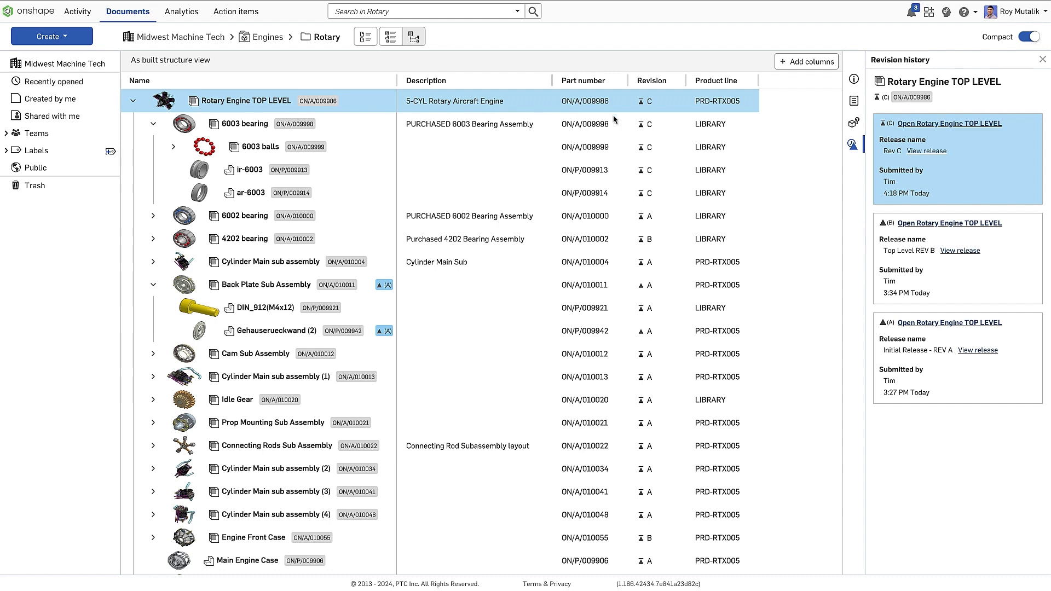
pyautogui.moveTo(901, 436)
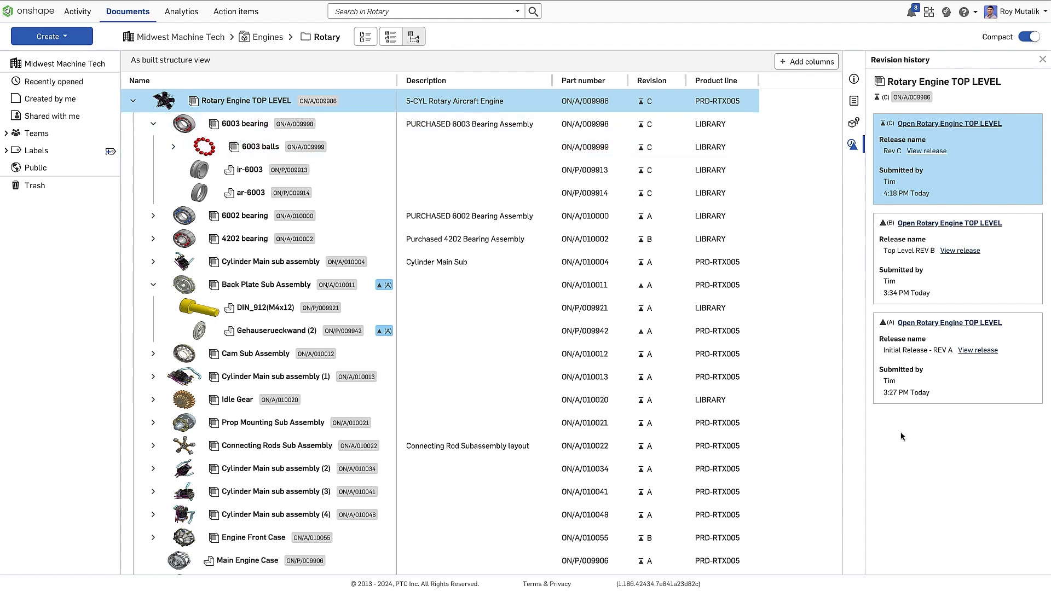